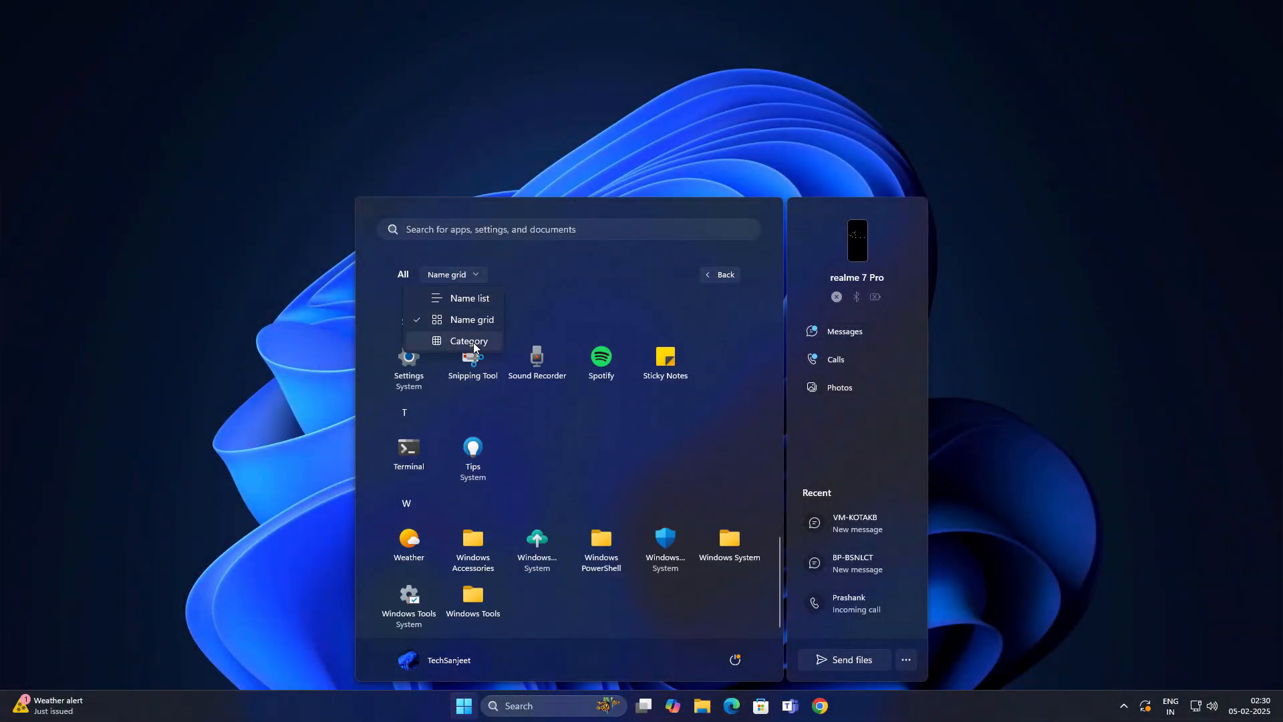
# Switch the Start menu's All apps view to Category grouping
pyautogui.click(468, 341)
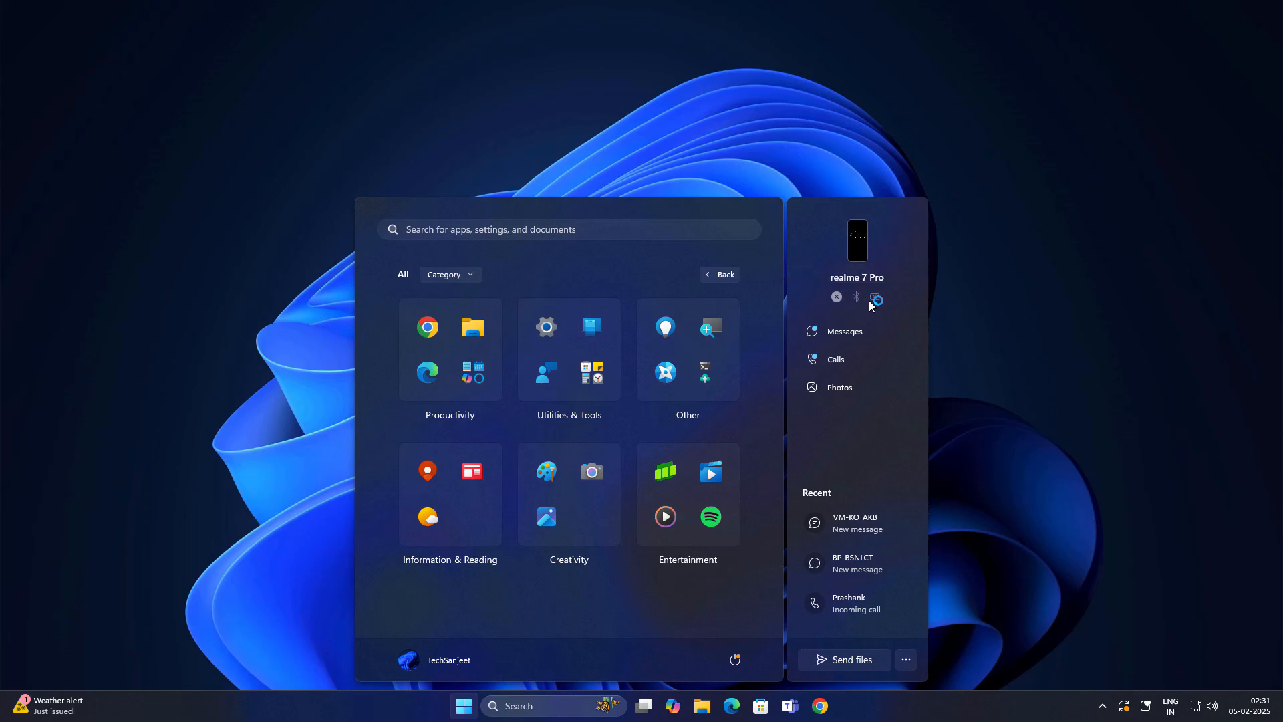
pyautogui.moveTo(840, 391)
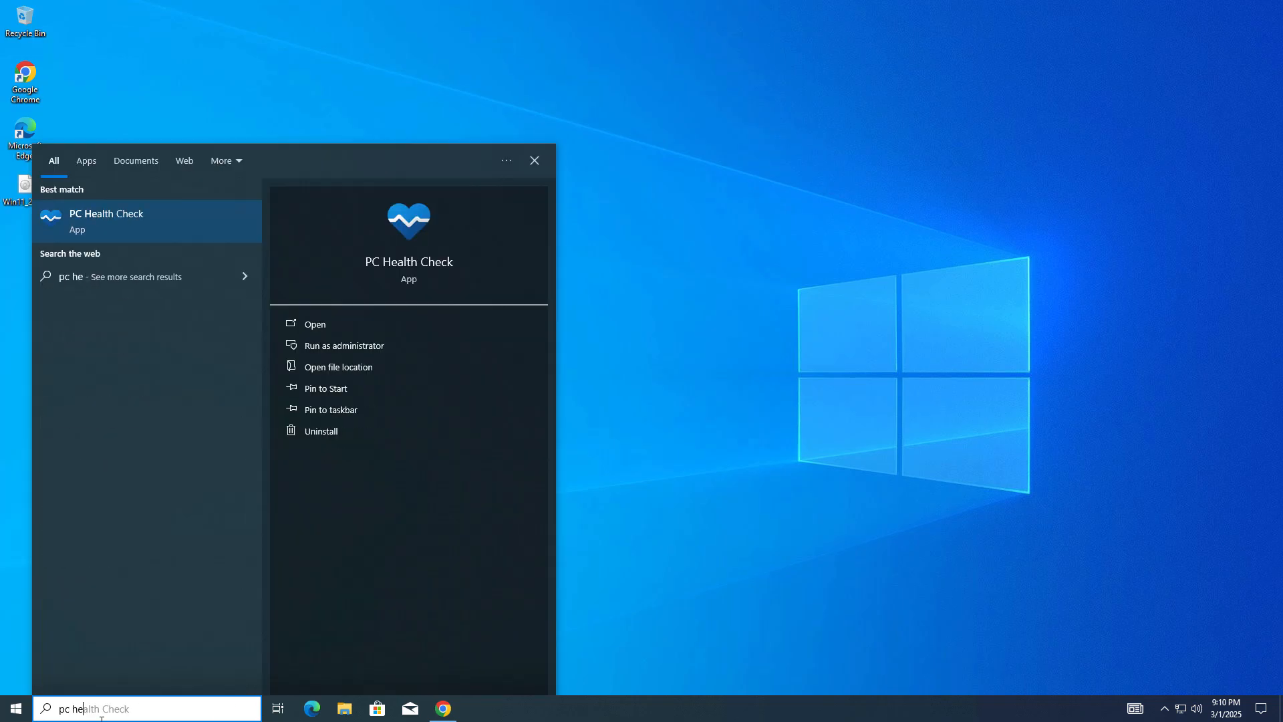
# Run PC Health Check, which reports the PC fails on TPM 2.0 and 2 GB RAM
pyautogui.click(314, 324)
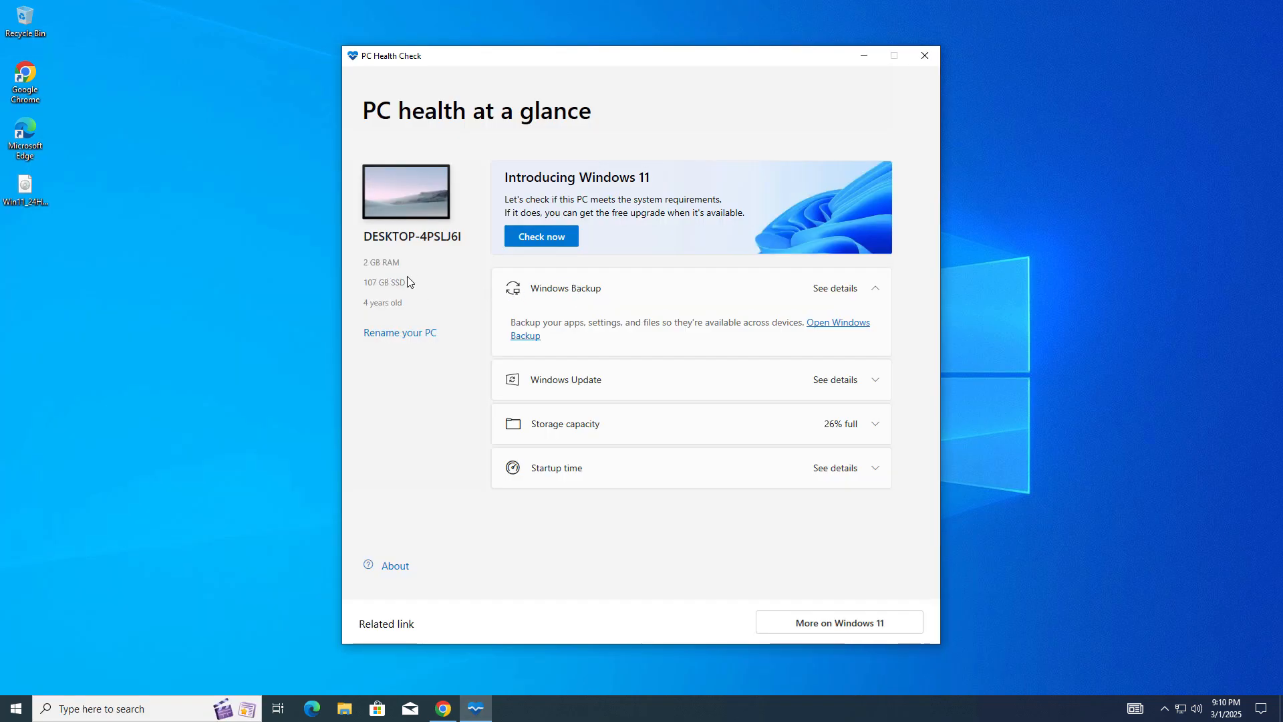
pyautogui.click(541, 236)
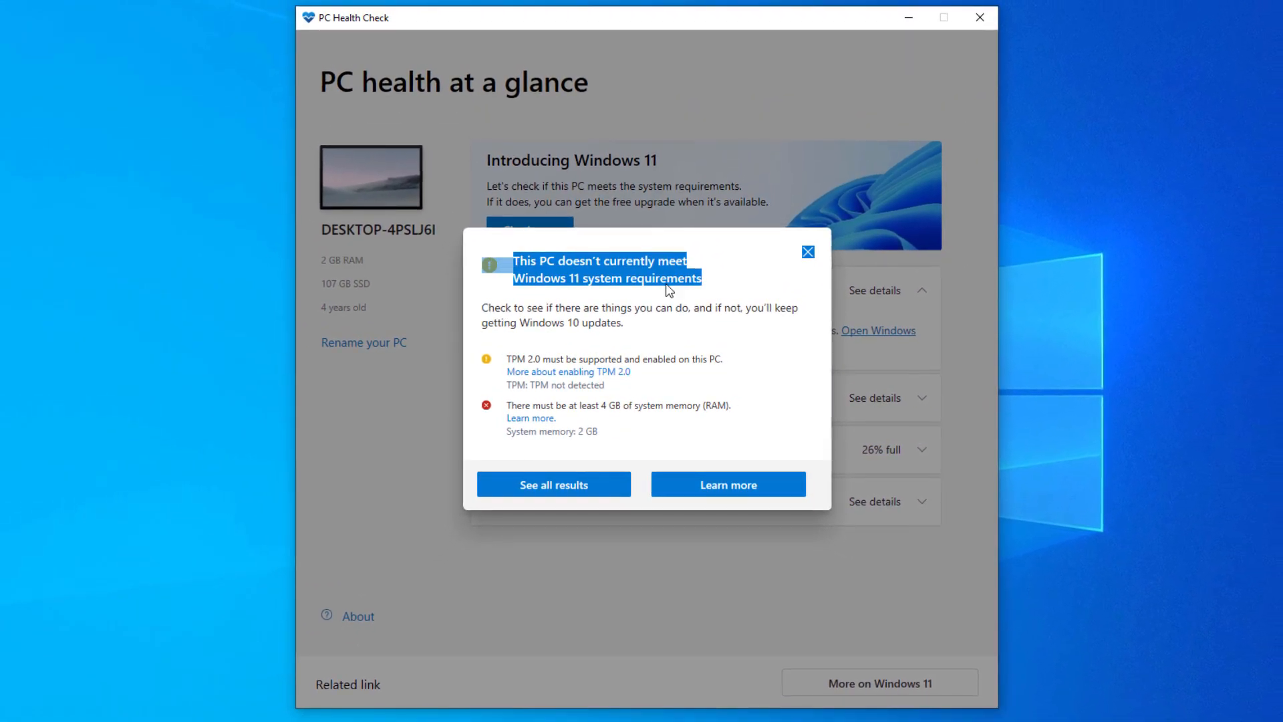
pyautogui.click(807, 252)
pyautogui.write('pow')
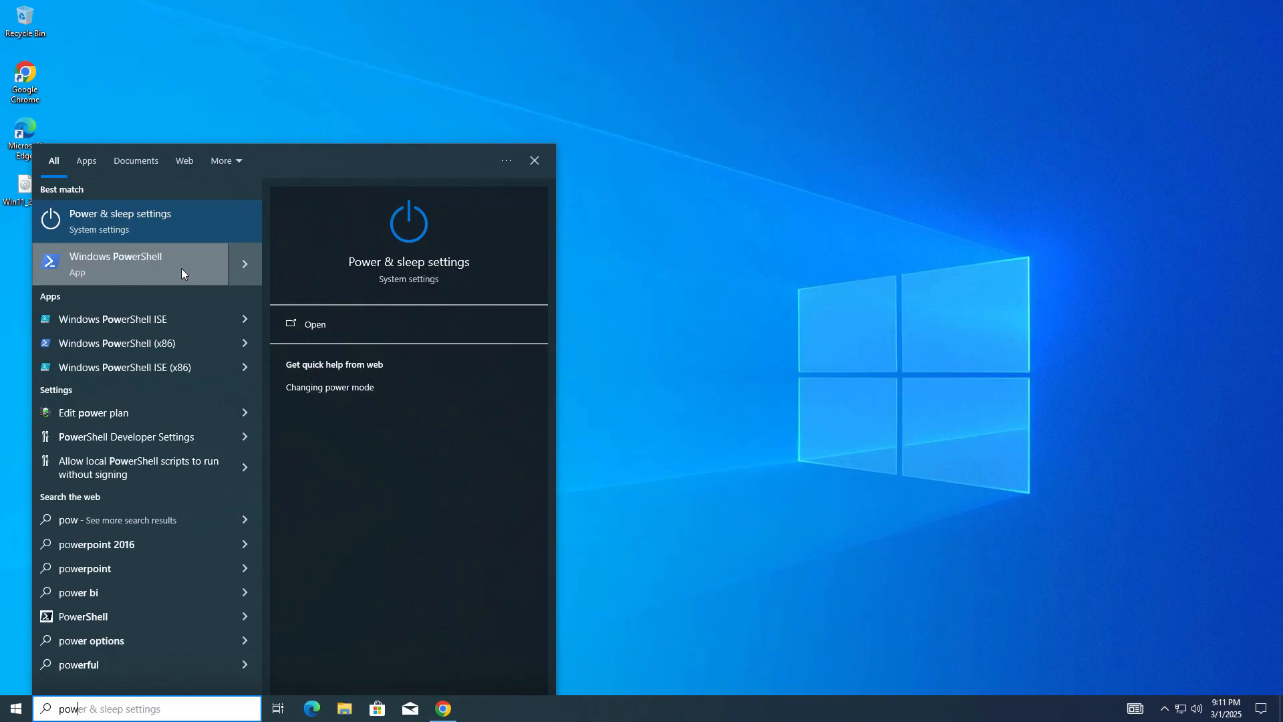
# Run Windows PowerShell as administrator from the 'pow' search results
pyautogui.click(115, 264)
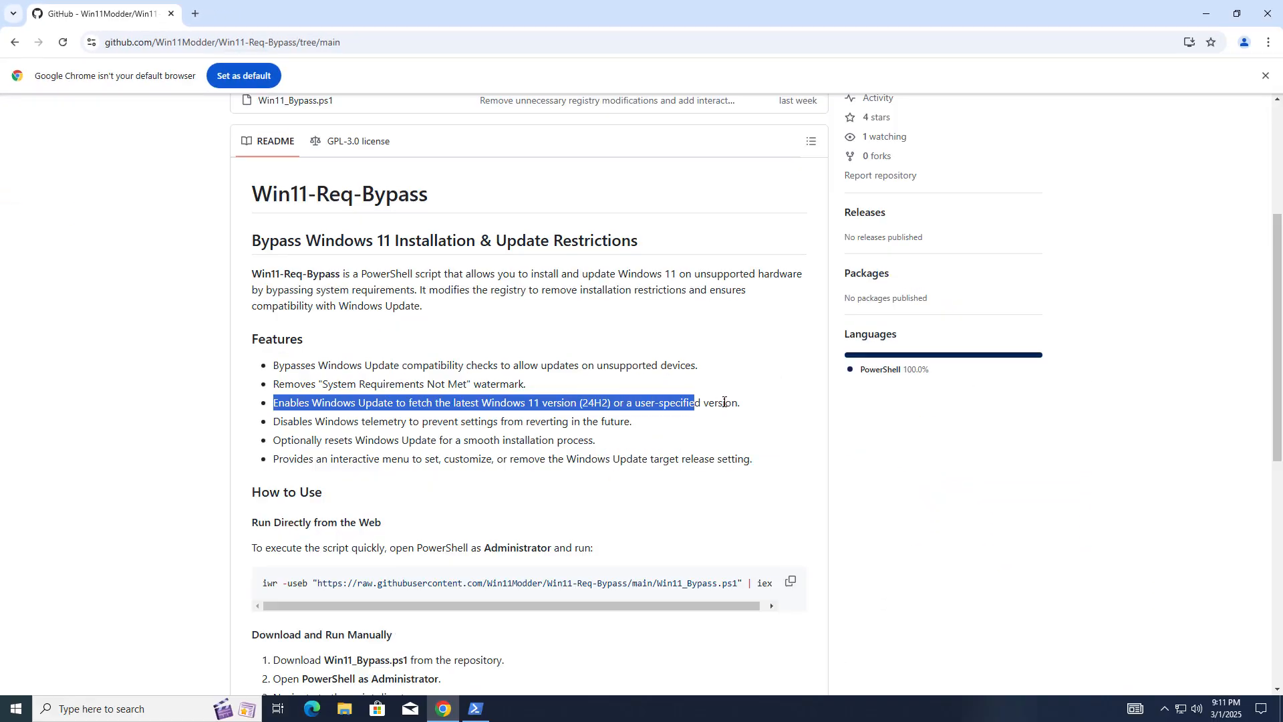
# Copy the iwr run command and the Set-ExecutionPolicy command from the Win11-Req-Bypass README
pyautogui.moveTo(282, 421); pyautogui.dragTo(513, 421)
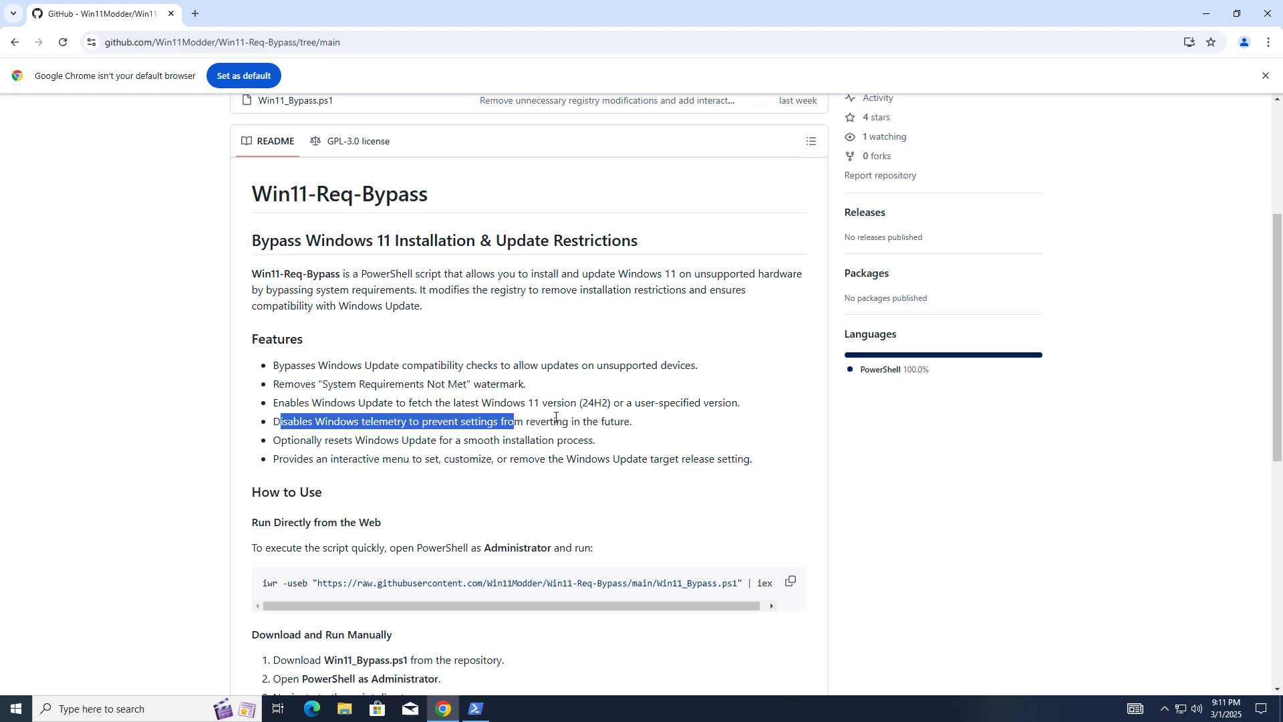
pyautogui.scroll(-3)
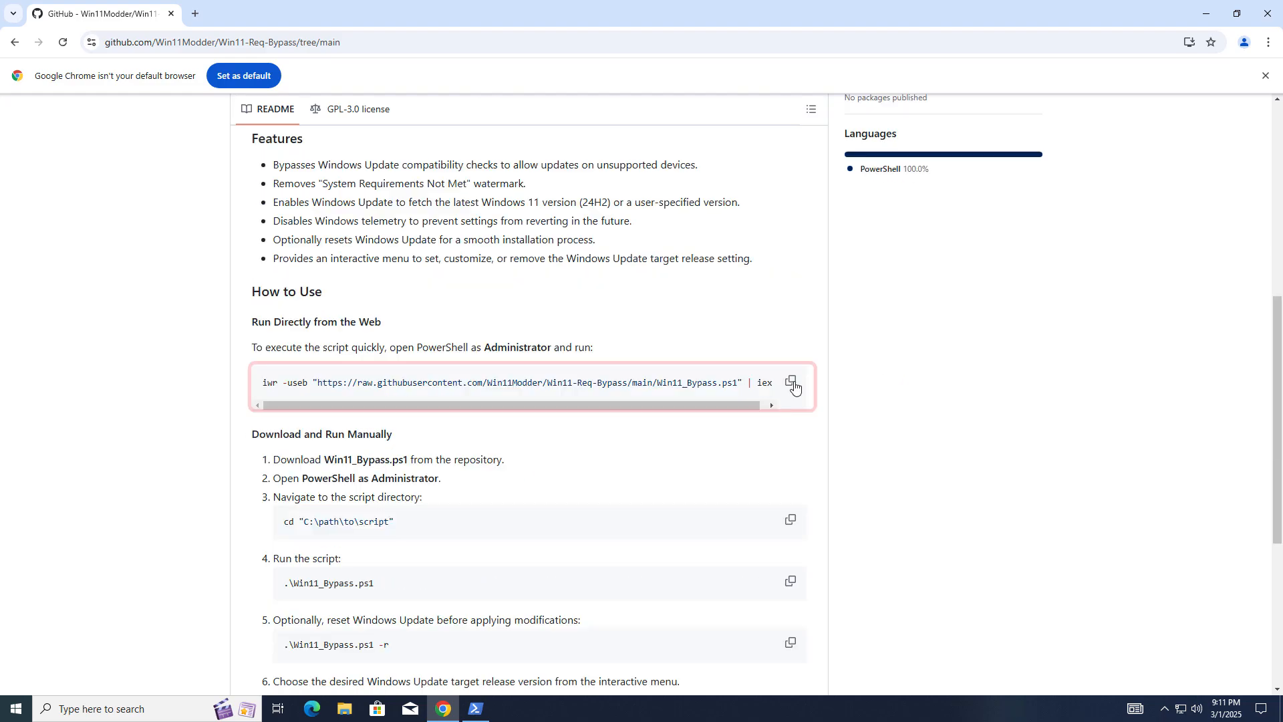
pyautogui.click(792, 382)
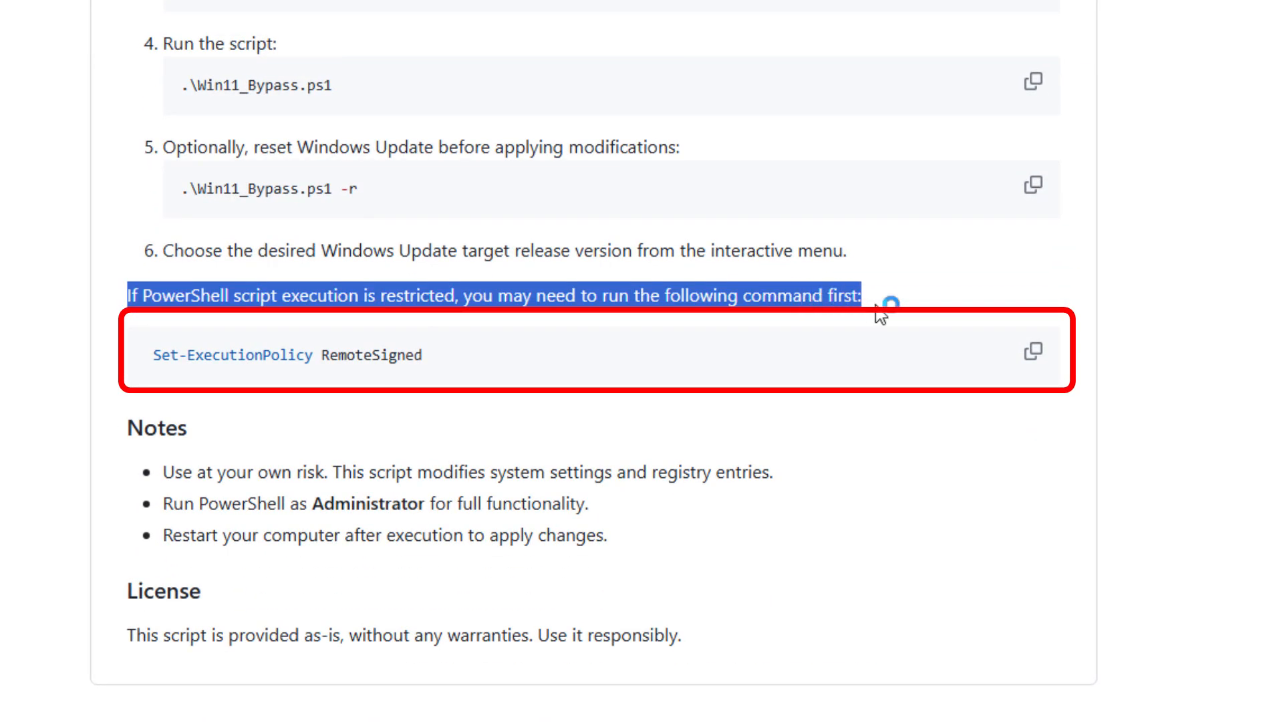
pyautogui.click(1033, 353)
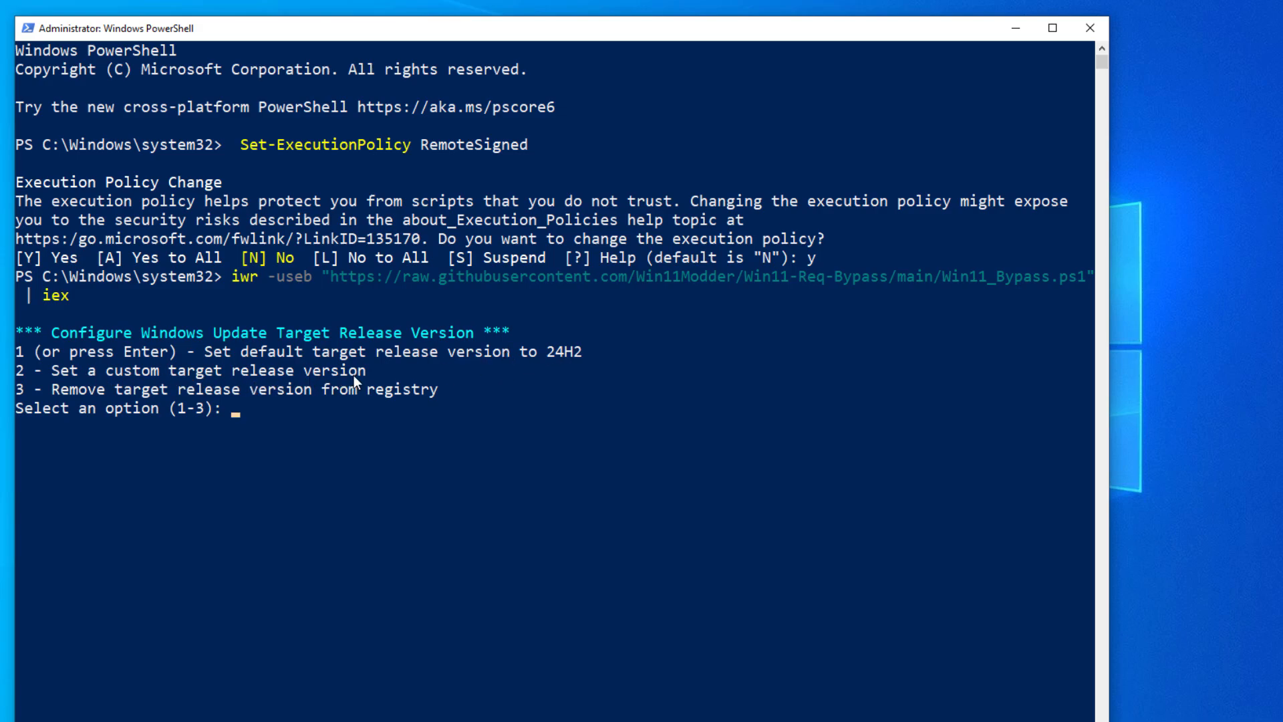
pyautogui.moveTo(365, 401)
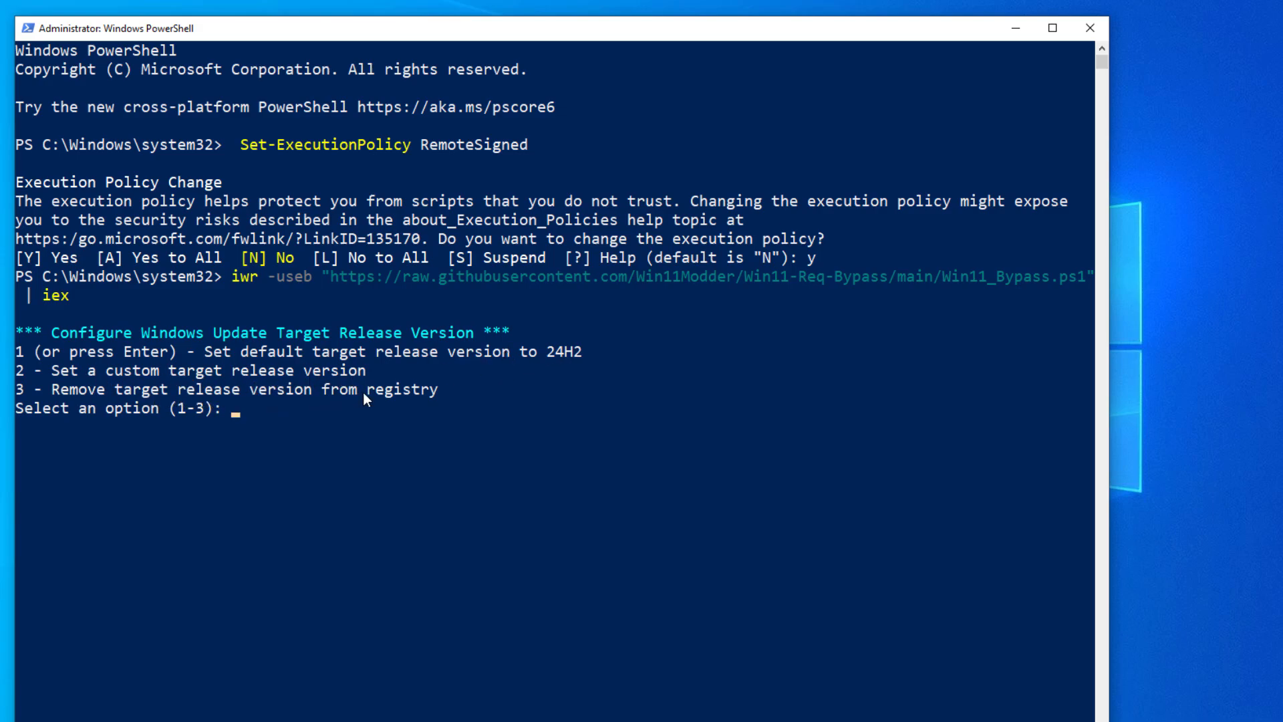
# Choose option 1 in the bypass script to target Windows 11 24H2
pyautogui.write('1')
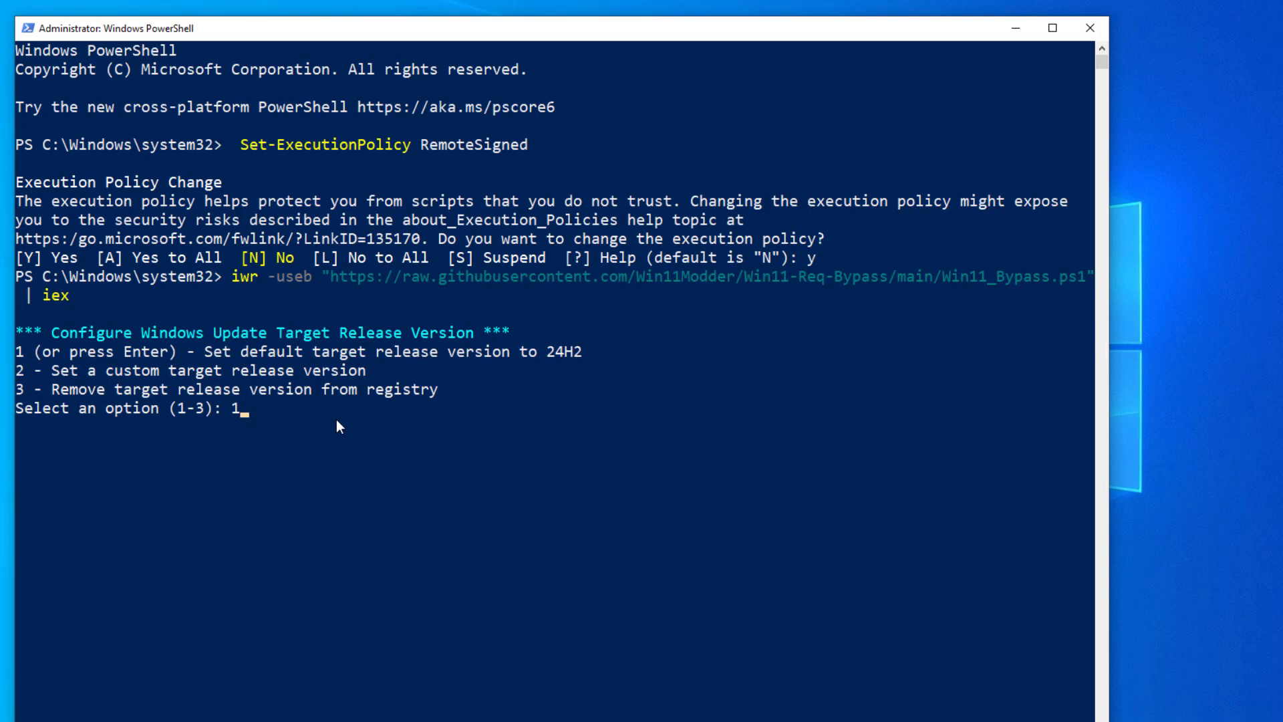
pyautogui.press('Enter')
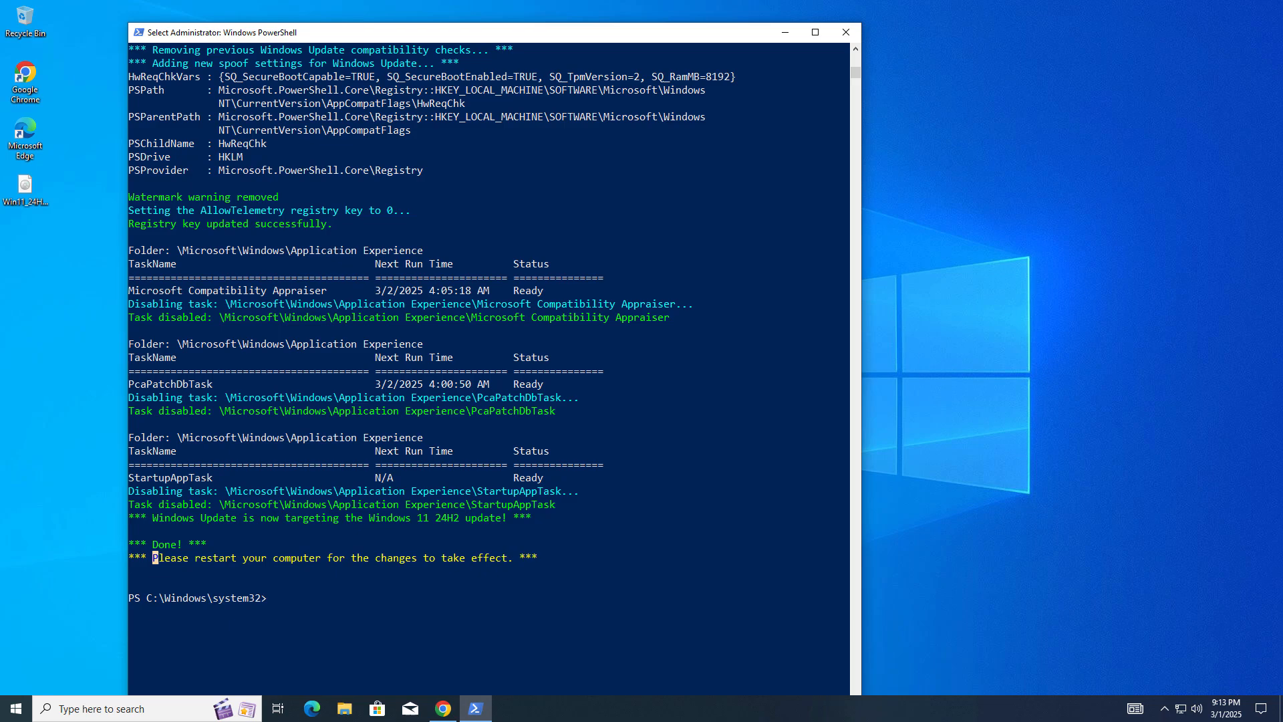
pyautogui.click(844, 32)
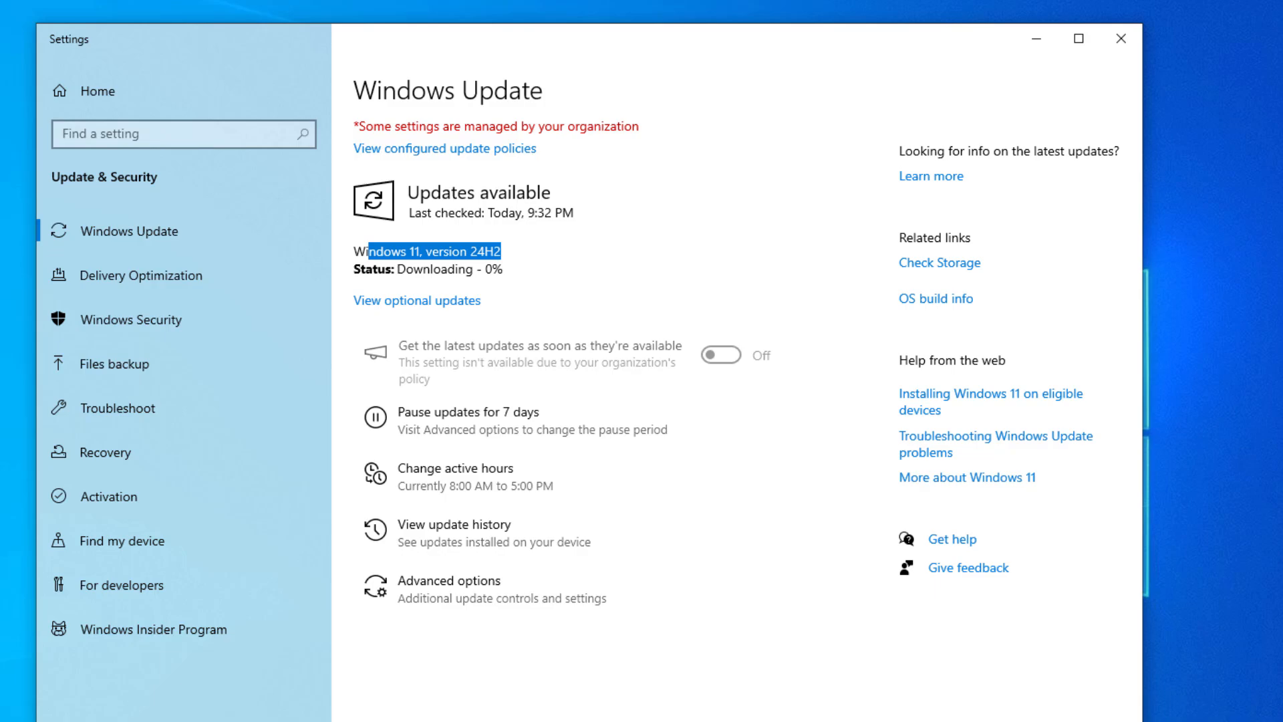
# Confirm 24H2 is downloading, then mount the Windows 11 ISO and launch its setup
pyautogui.doubleClick(428, 251)
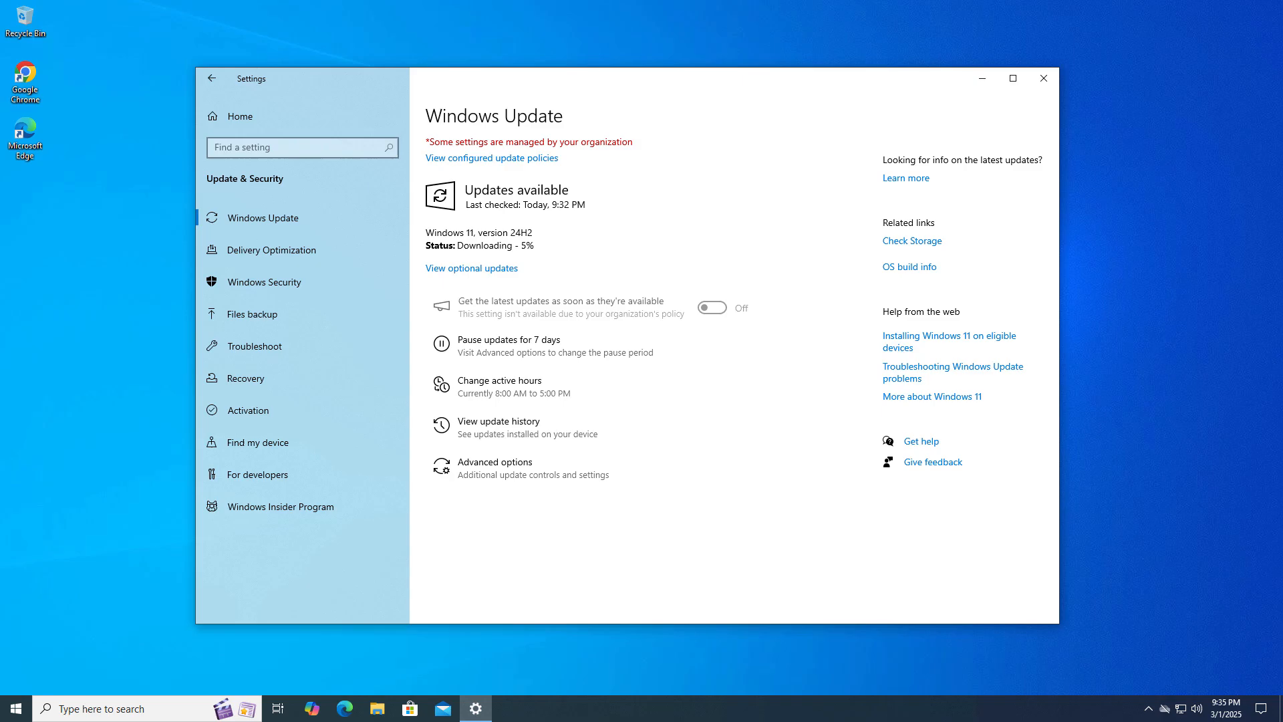
pyautogui.click(1043, 79)
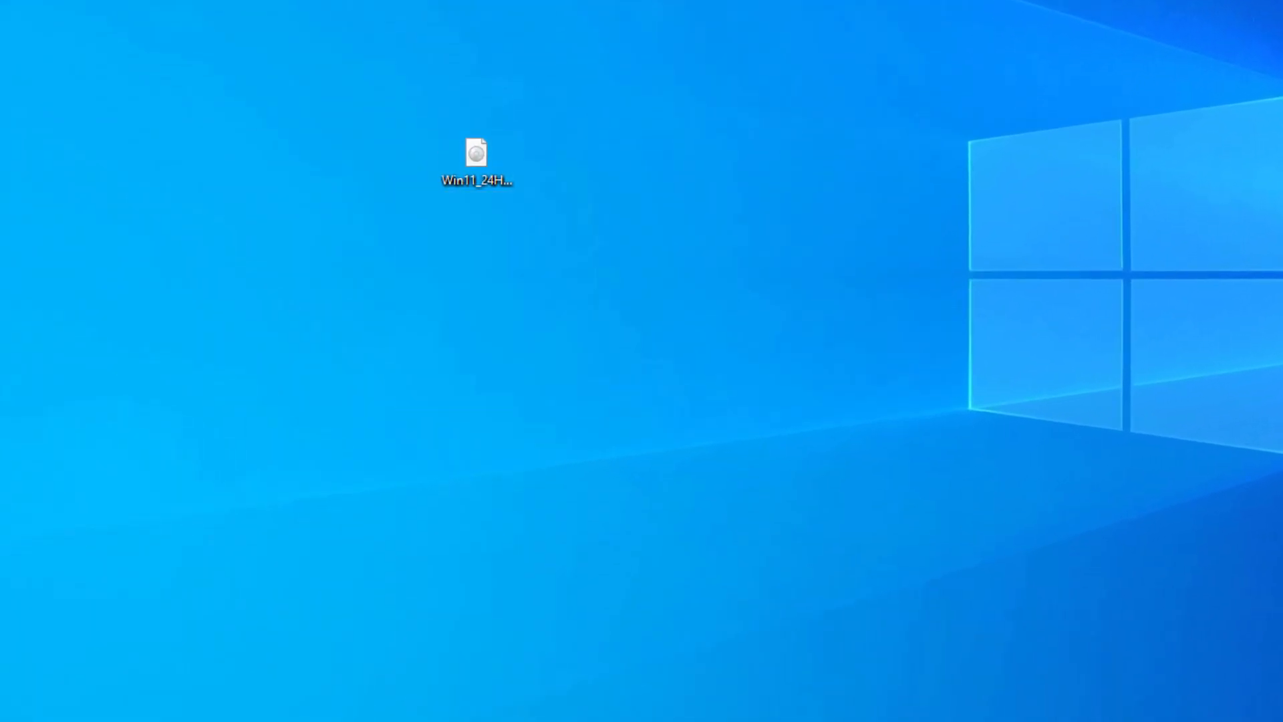
pyautogui.doubleClick(477, 154)
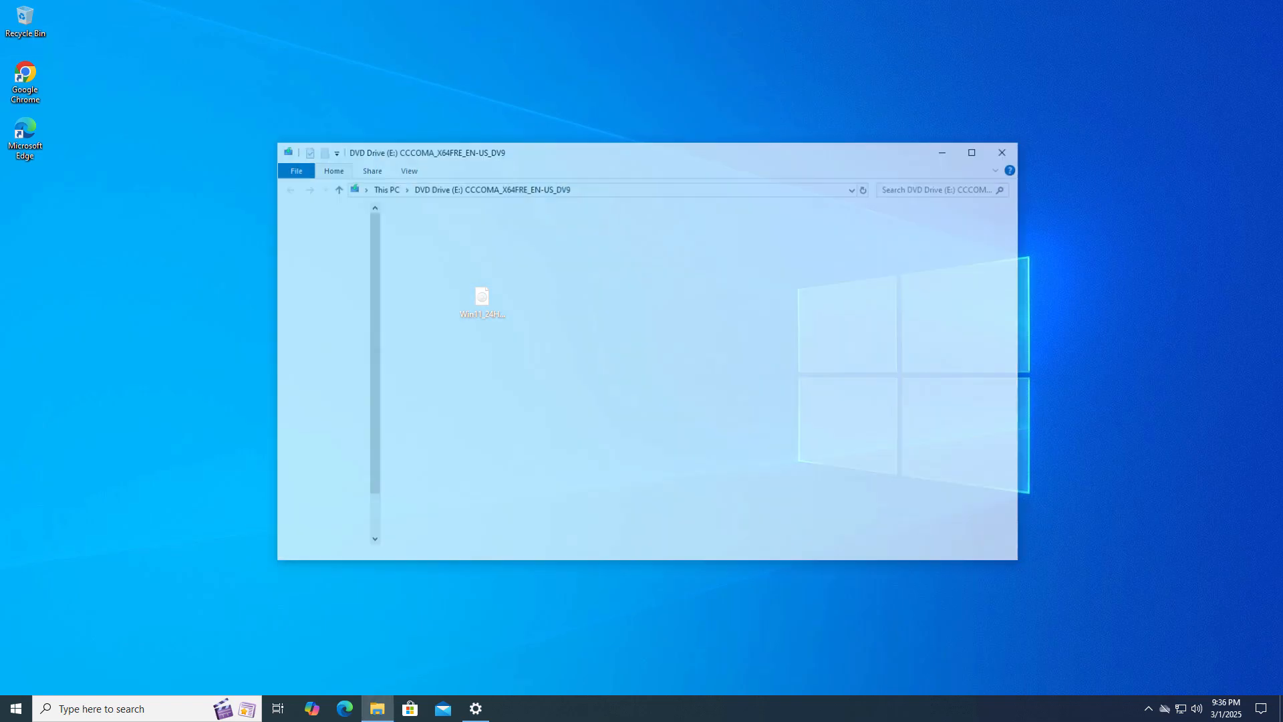
pyautogui.doubleClick(481, 299)
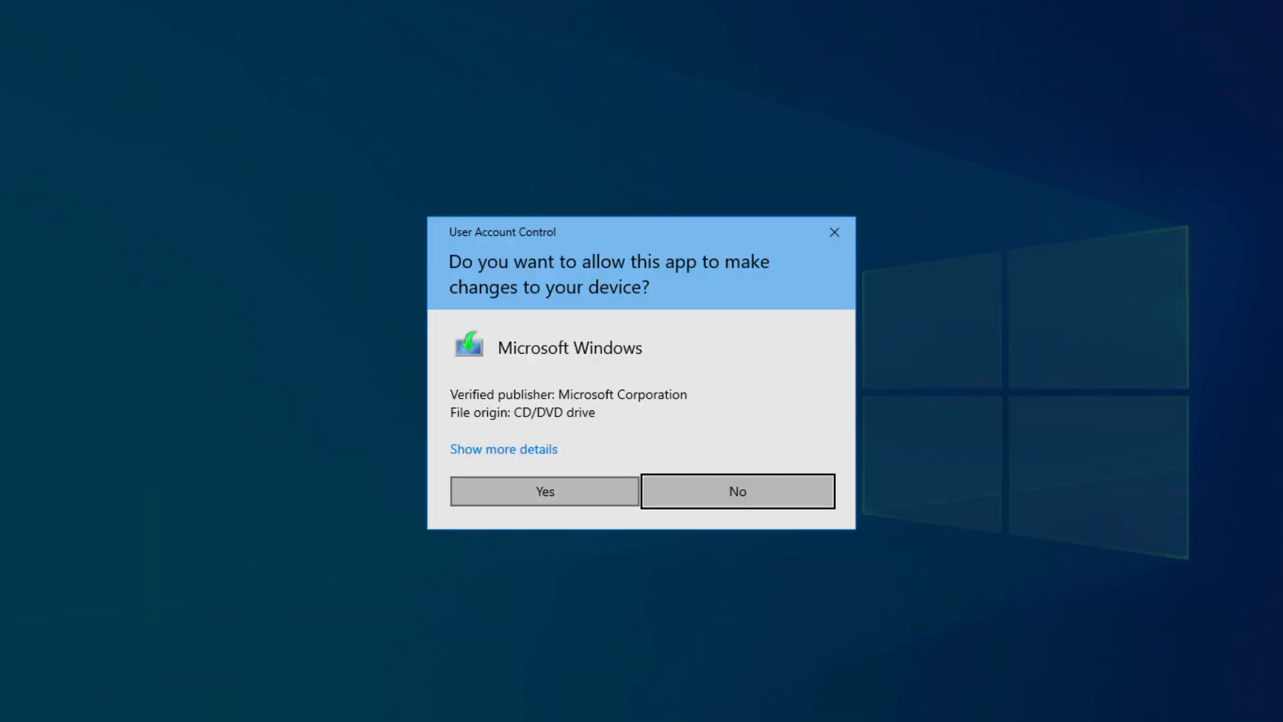
# Approve the UAC prompt and install Windows 11 Pro keeping personal files and apps
pyautogui.click(545, 492)
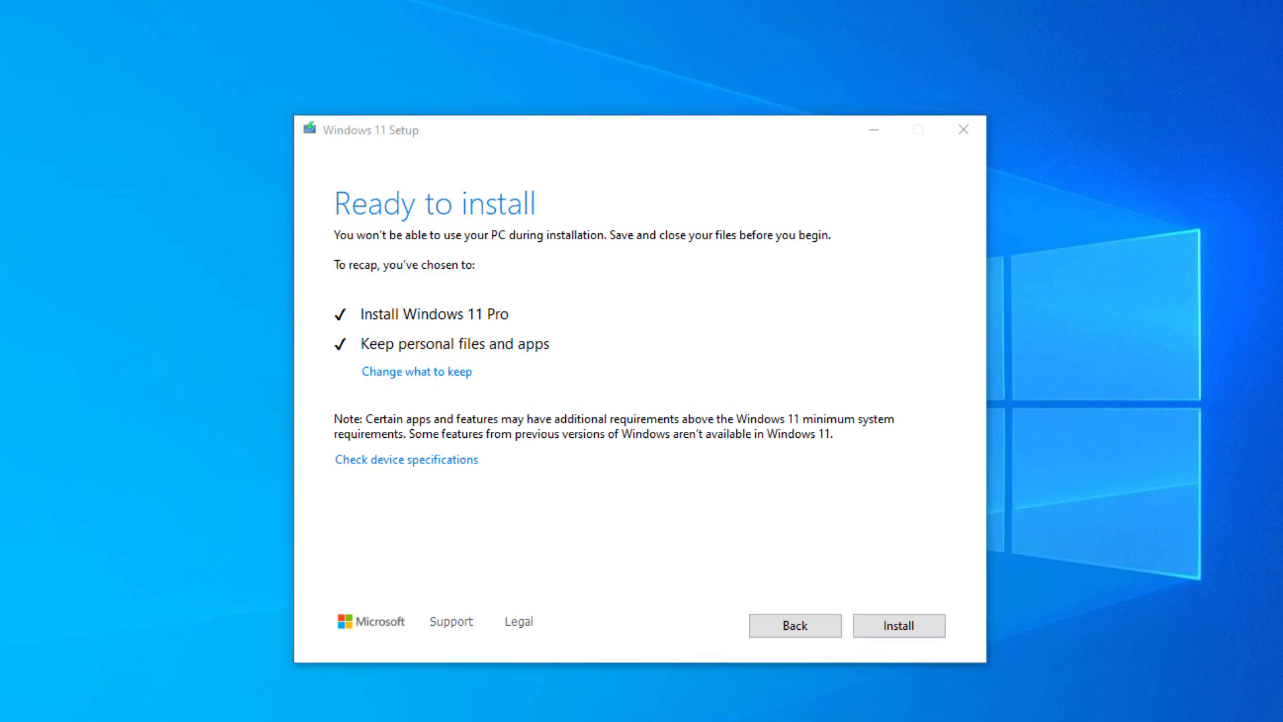
pyautogui.click(899, 625)
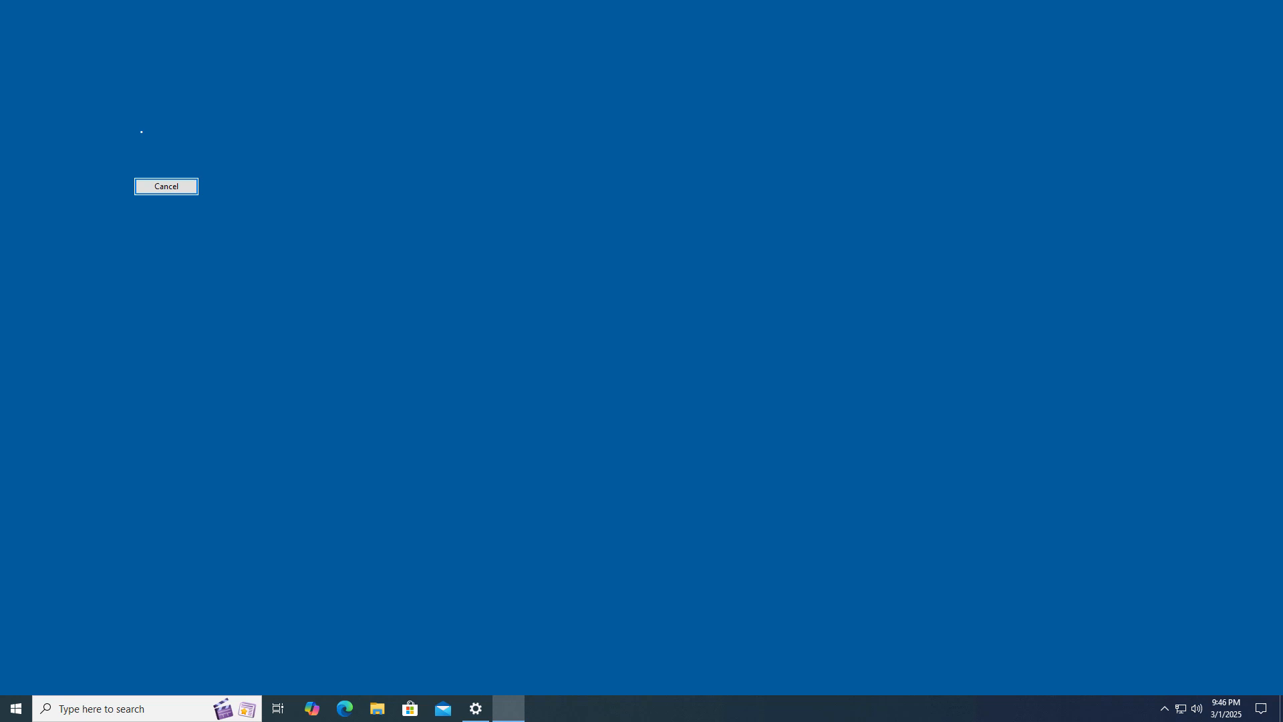